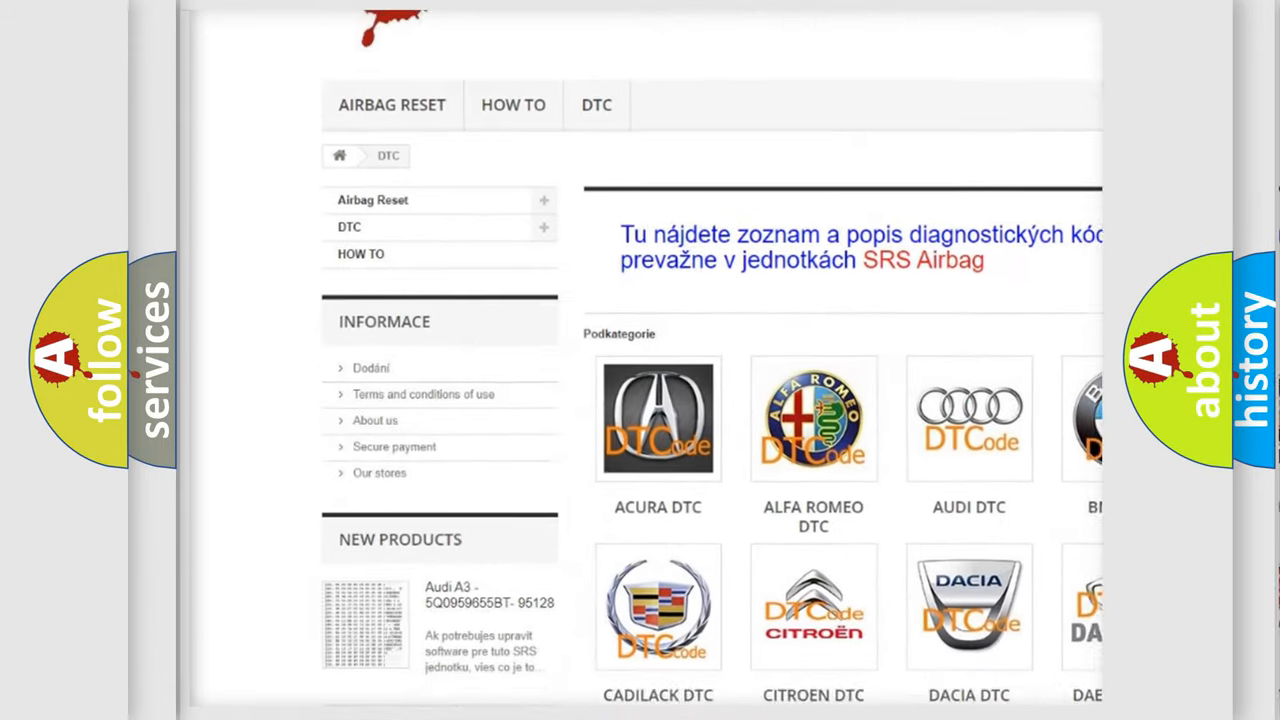
scroll(down, 3)
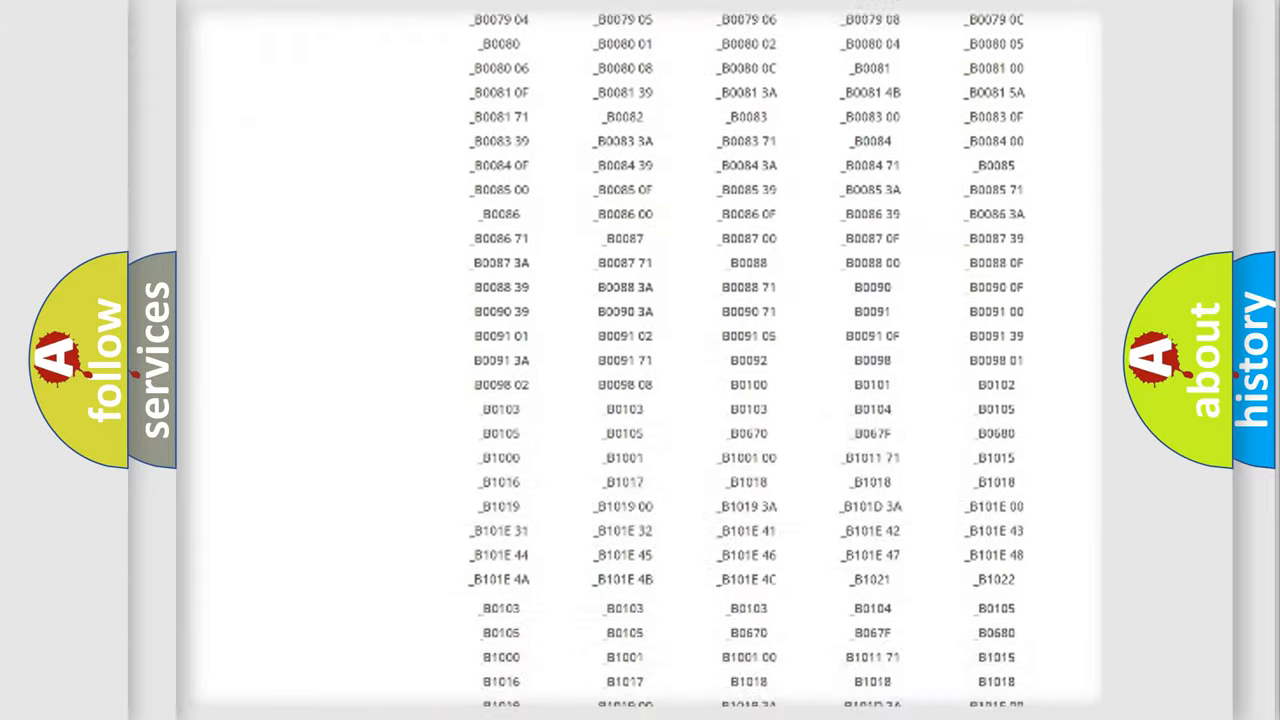
scroll(up, 3)
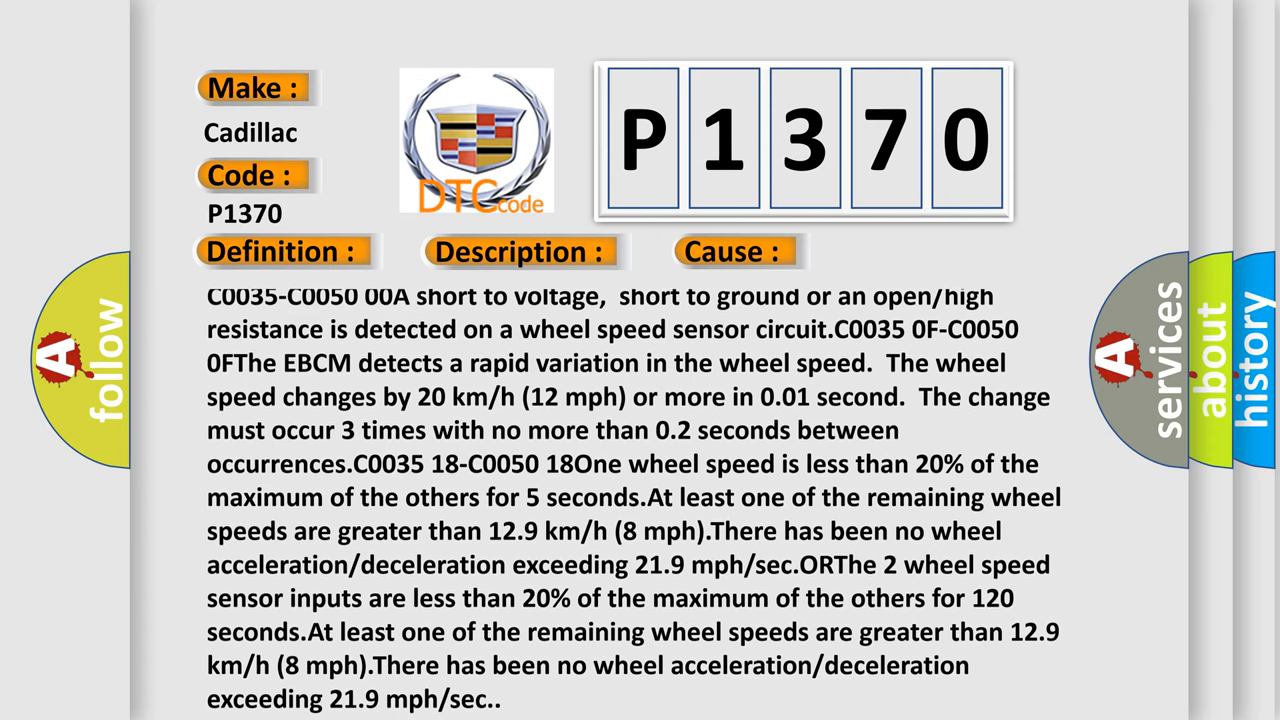
scroll(up, 3)
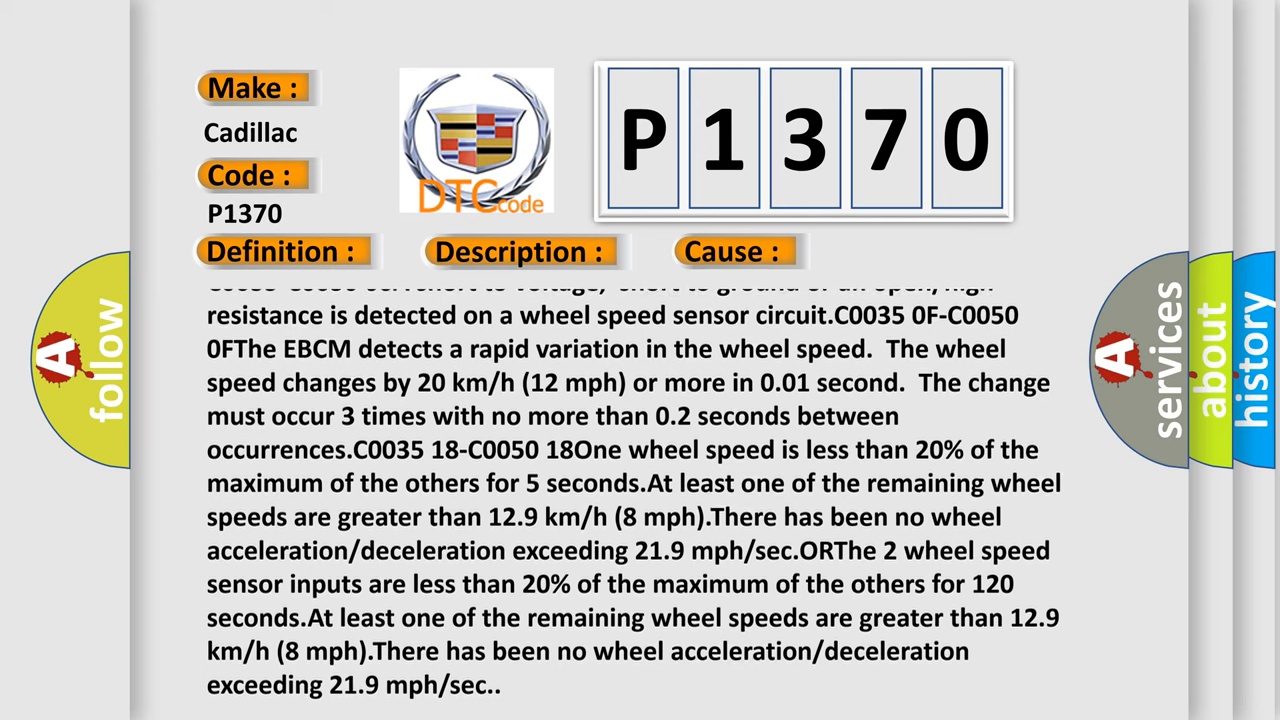
scroll(up, 3)
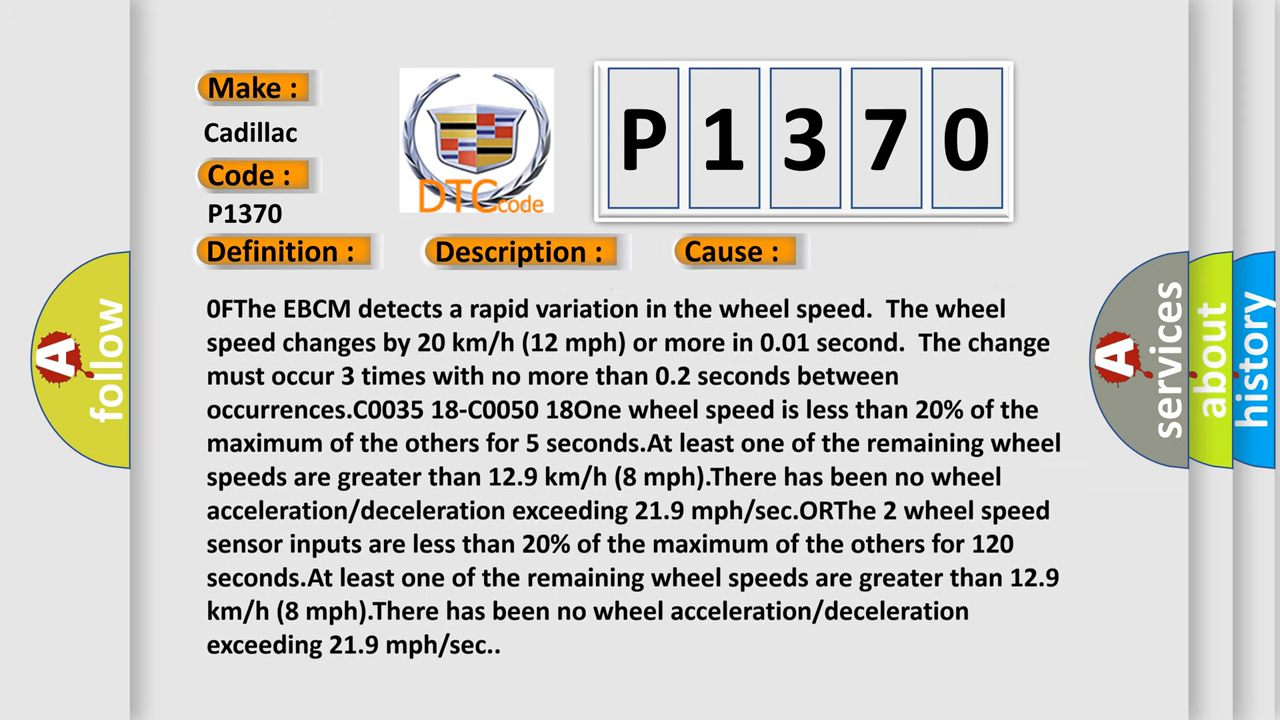
scroll(up, 3)
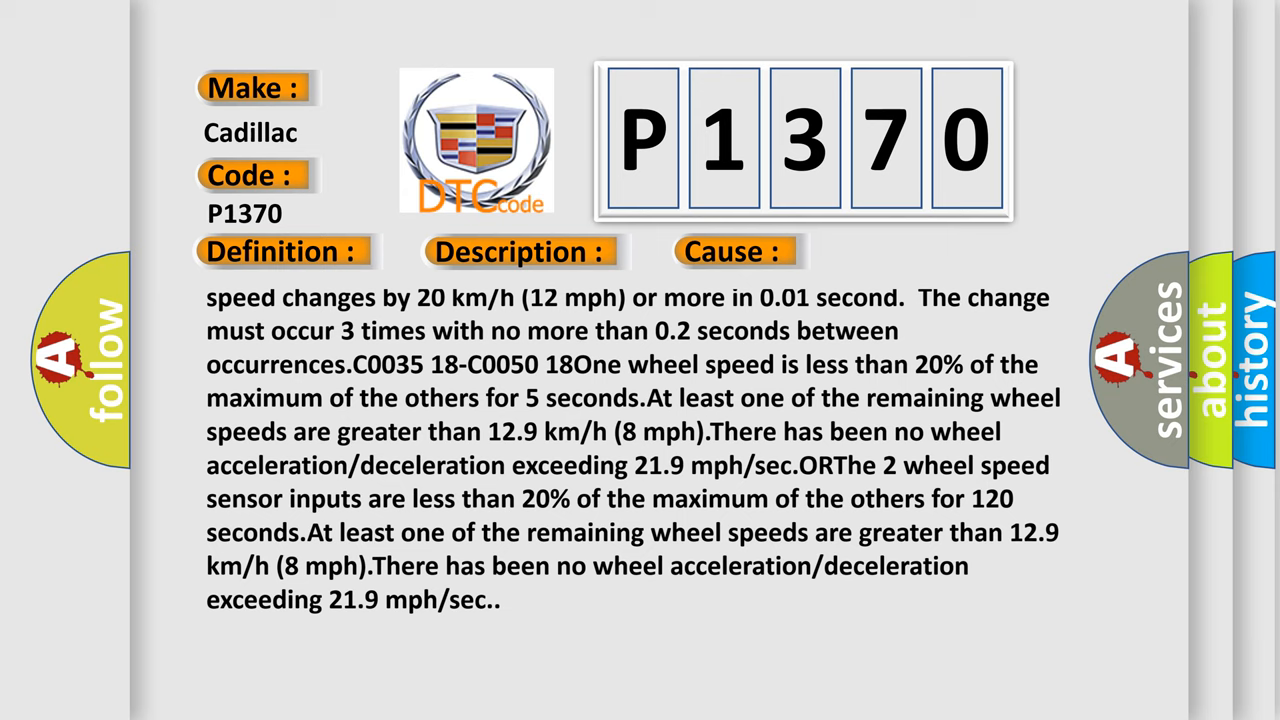
scroll(down, 3)
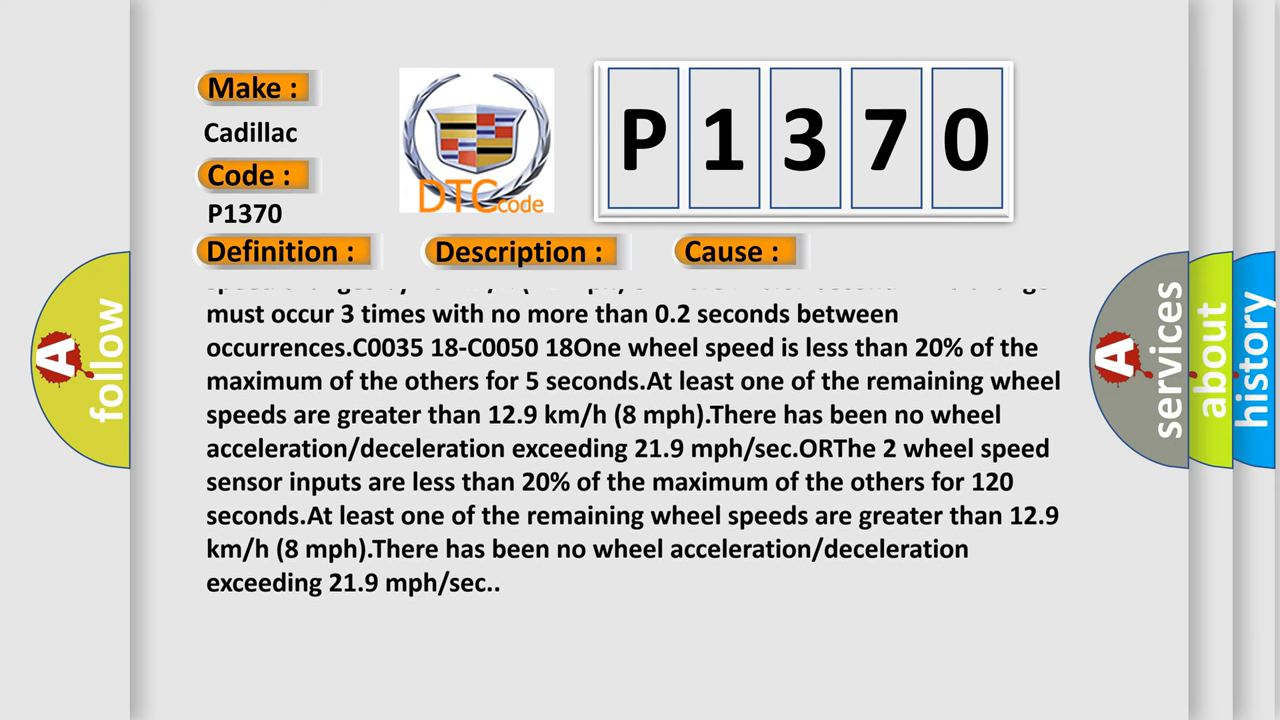
scroll(up, 3)
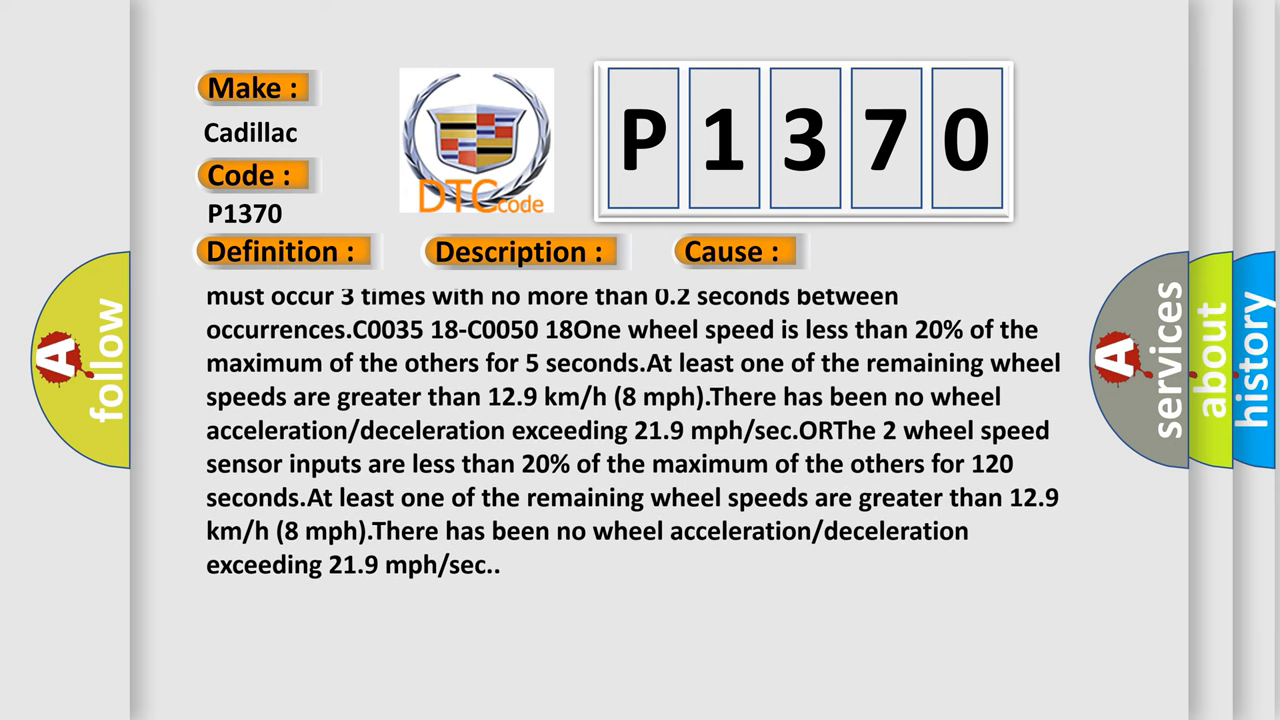
scroll(up, 3)
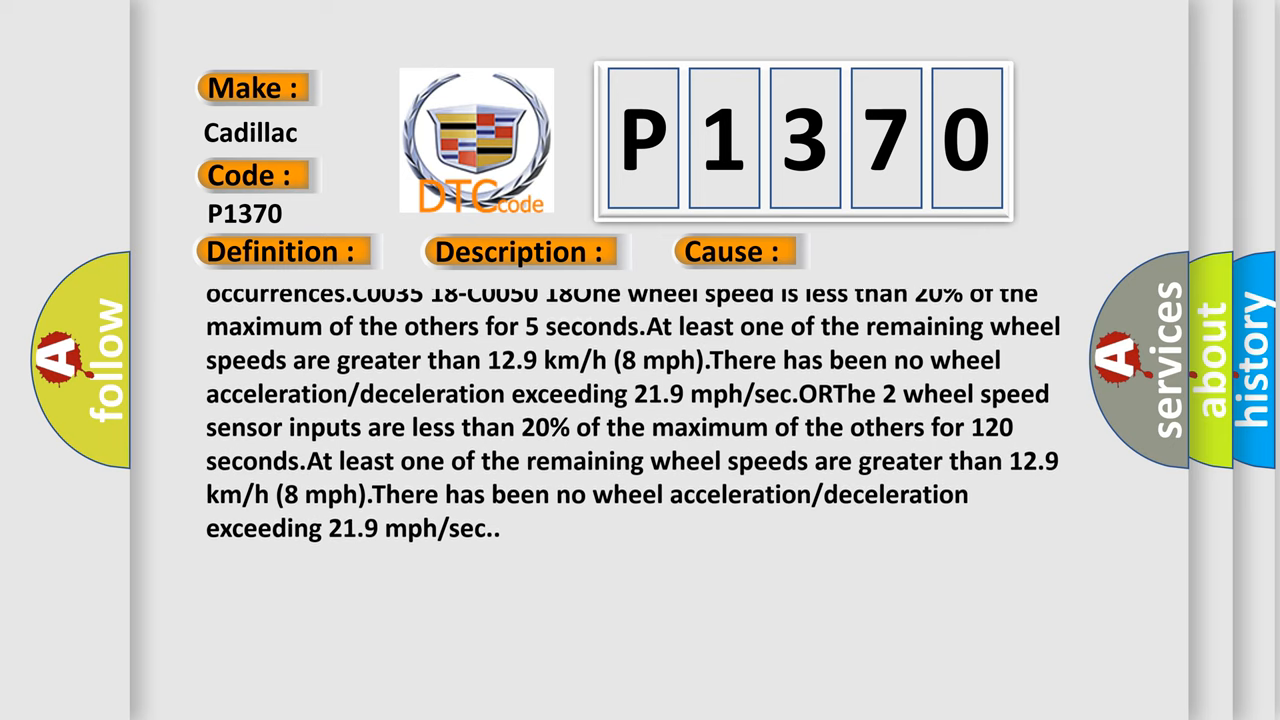
scroll(up, 3)
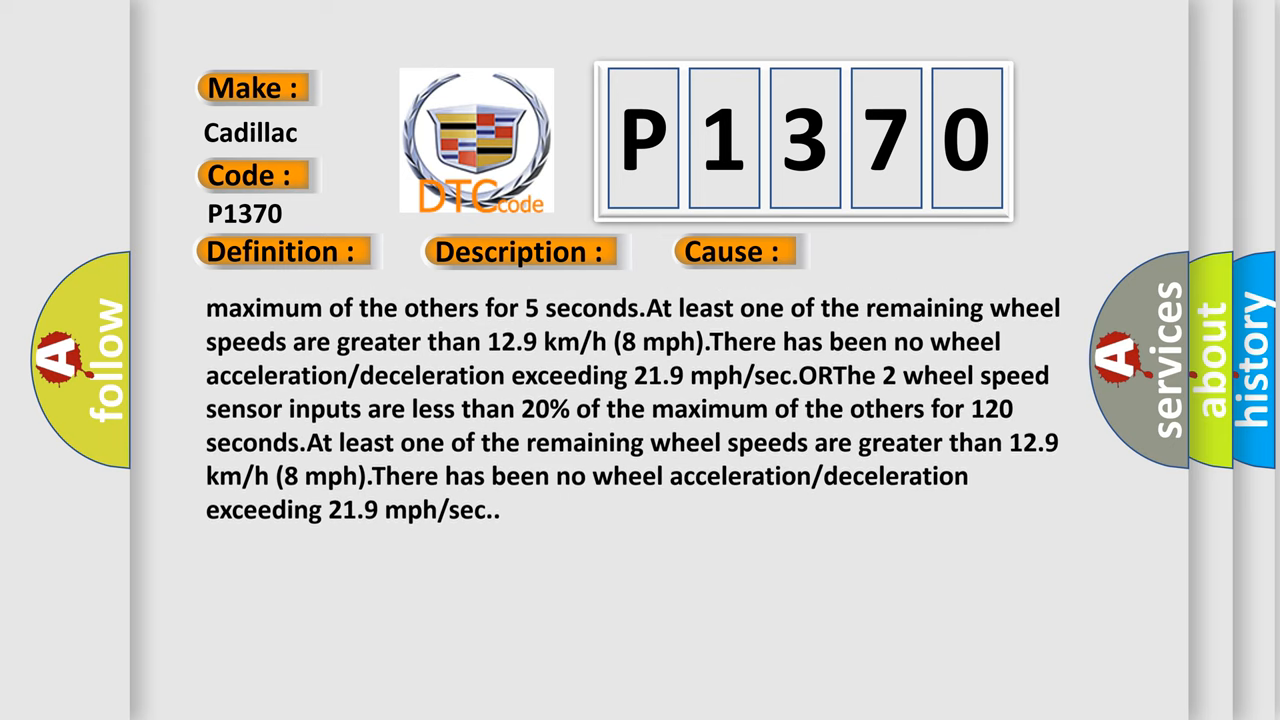
scroll(up, 3)
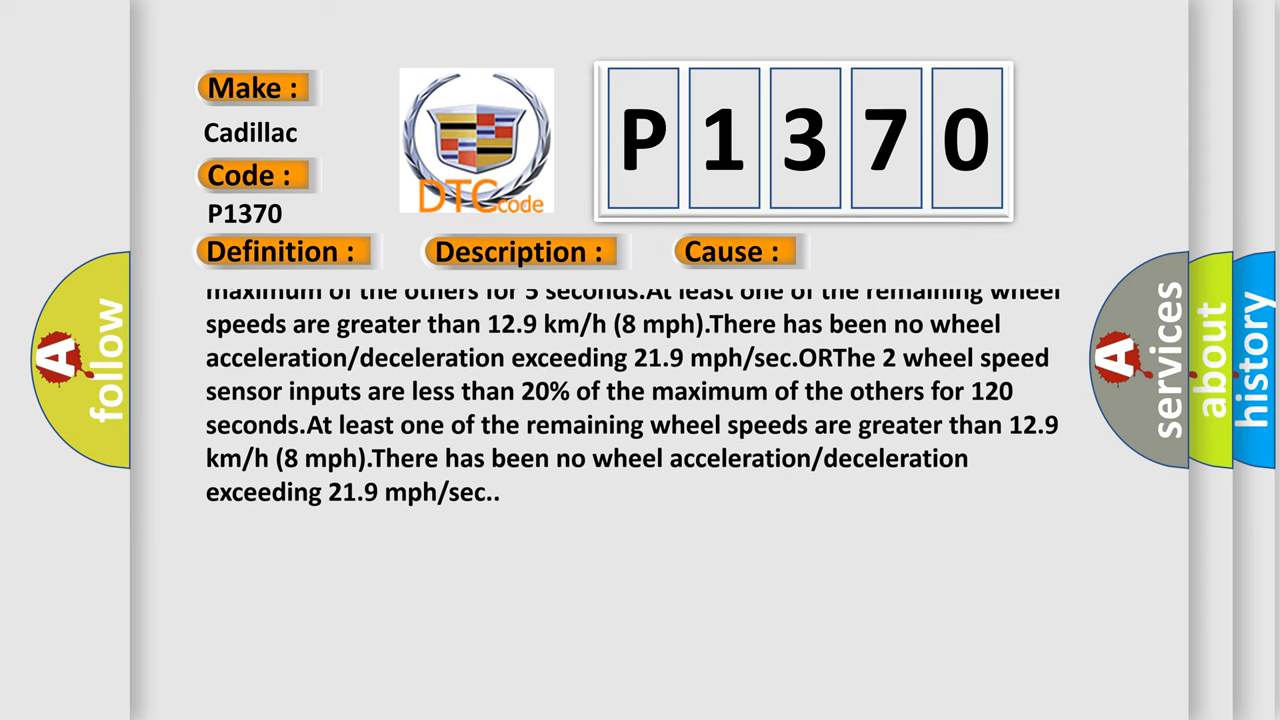
scroll(up, 3)
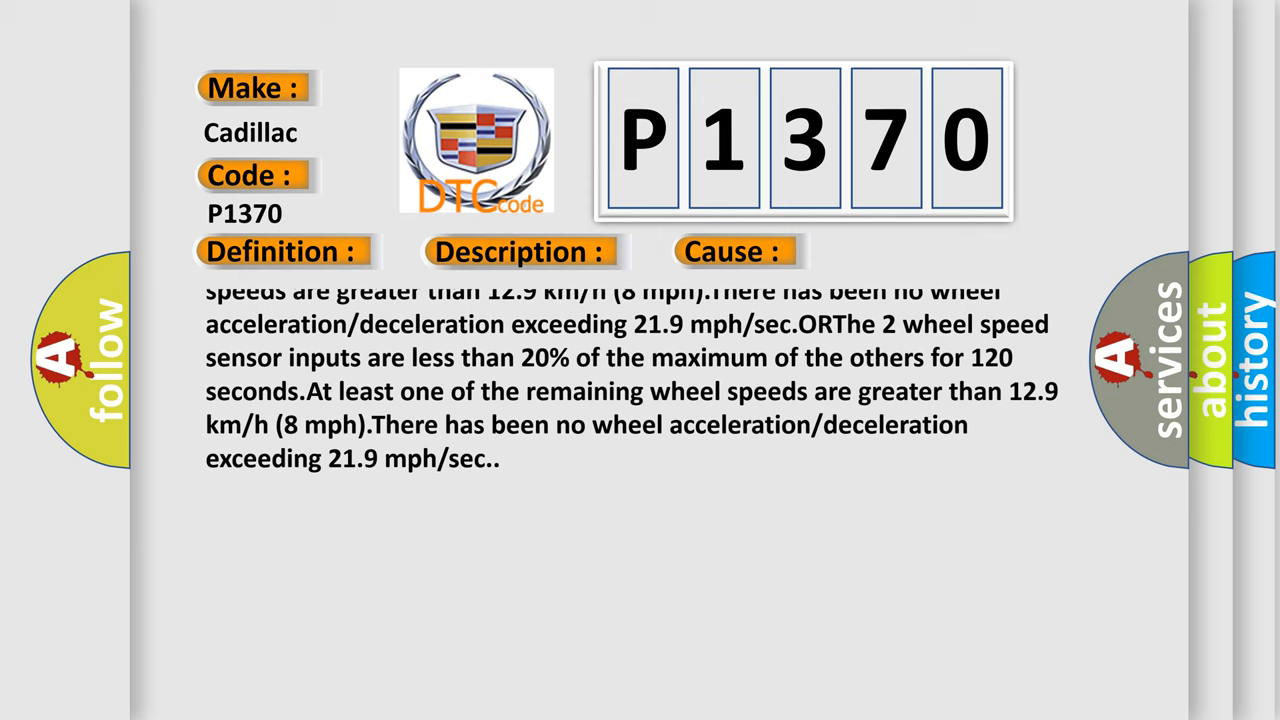
scroll(up, 3)
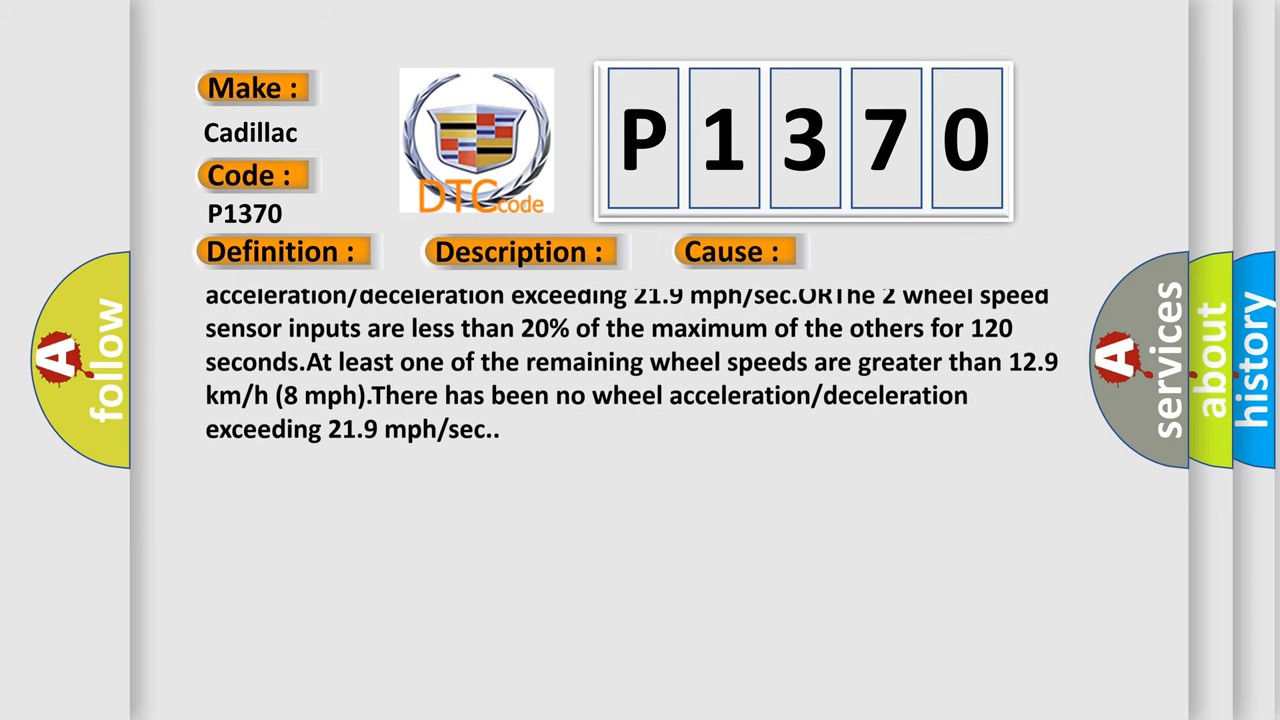
scroll(up, 3)
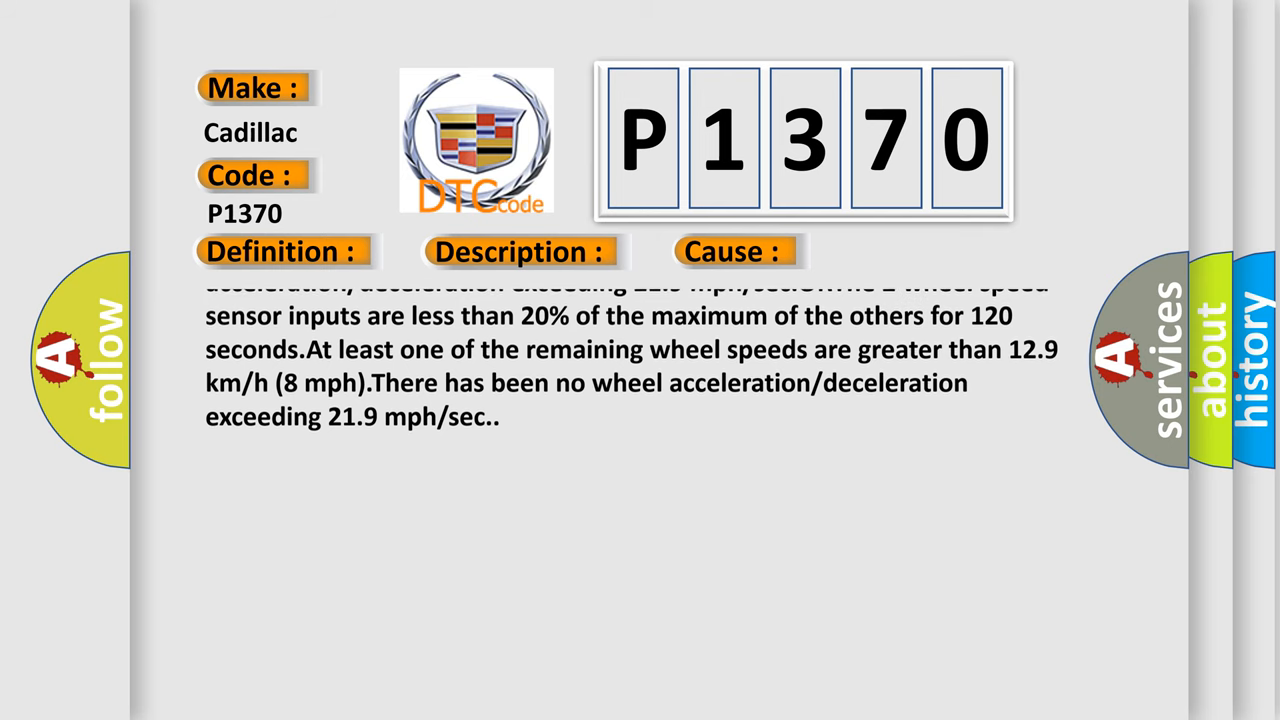
scroll(up, 3)
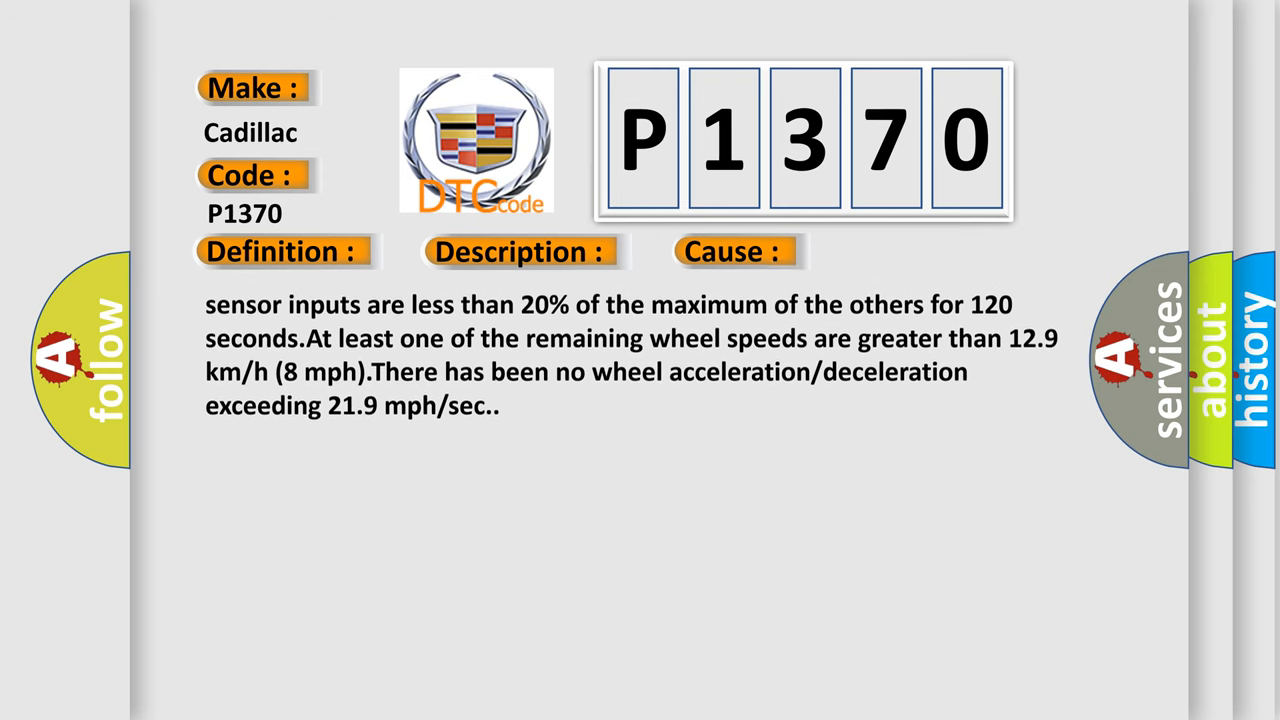